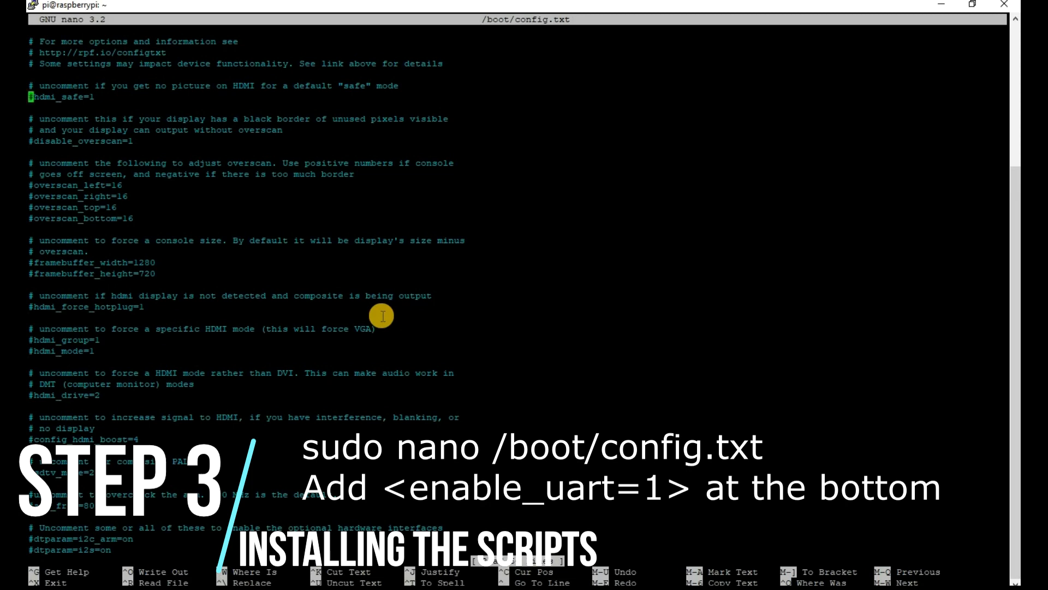
- Append enable_uart=1 to the end of /boot/config.txt in nano, then save and exit
key(Down)
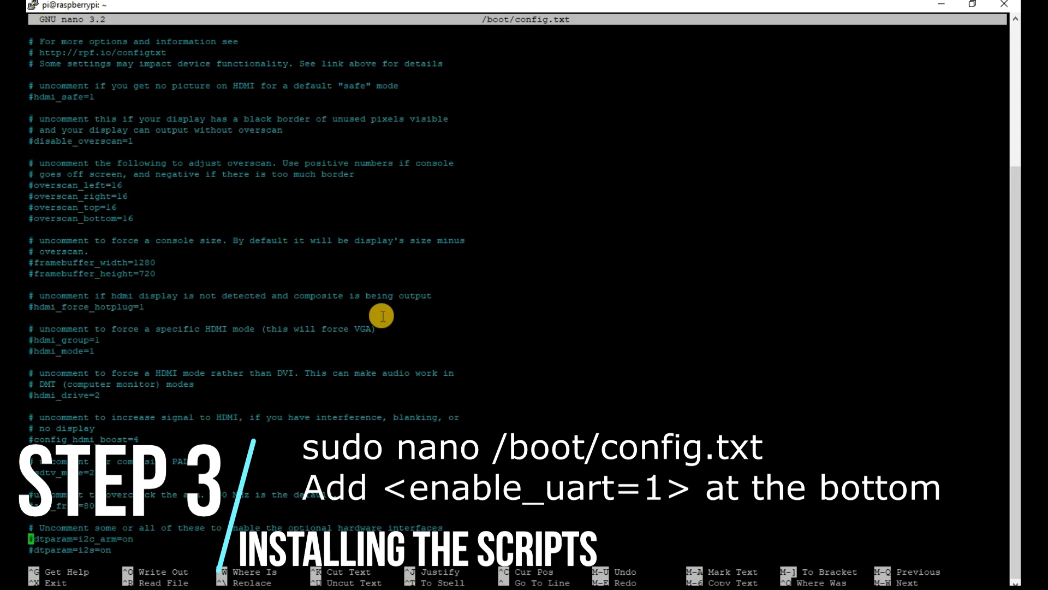
text(enable_uart=1)
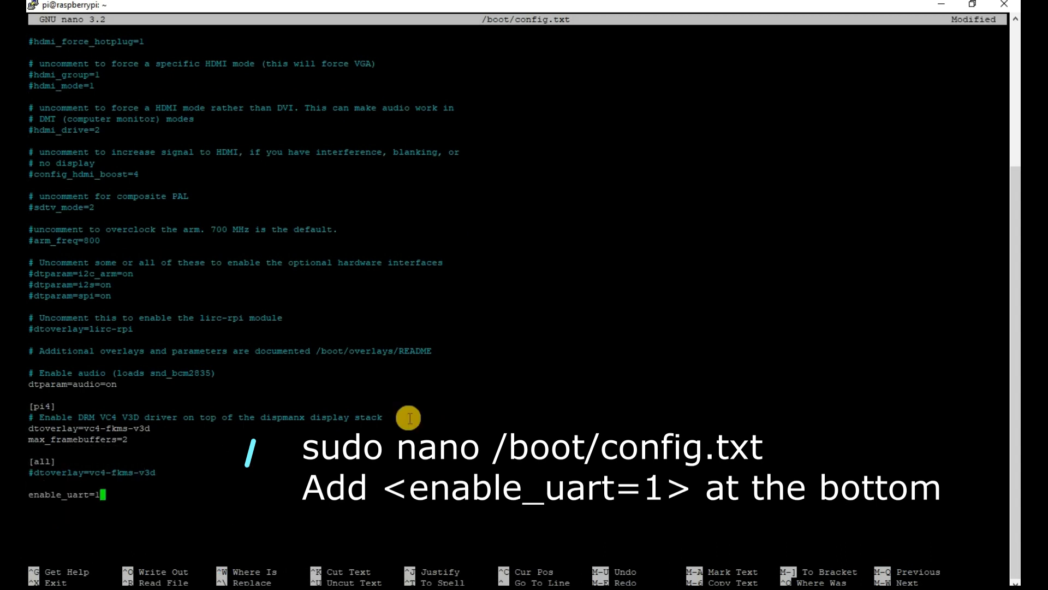
key(ctrl+x)
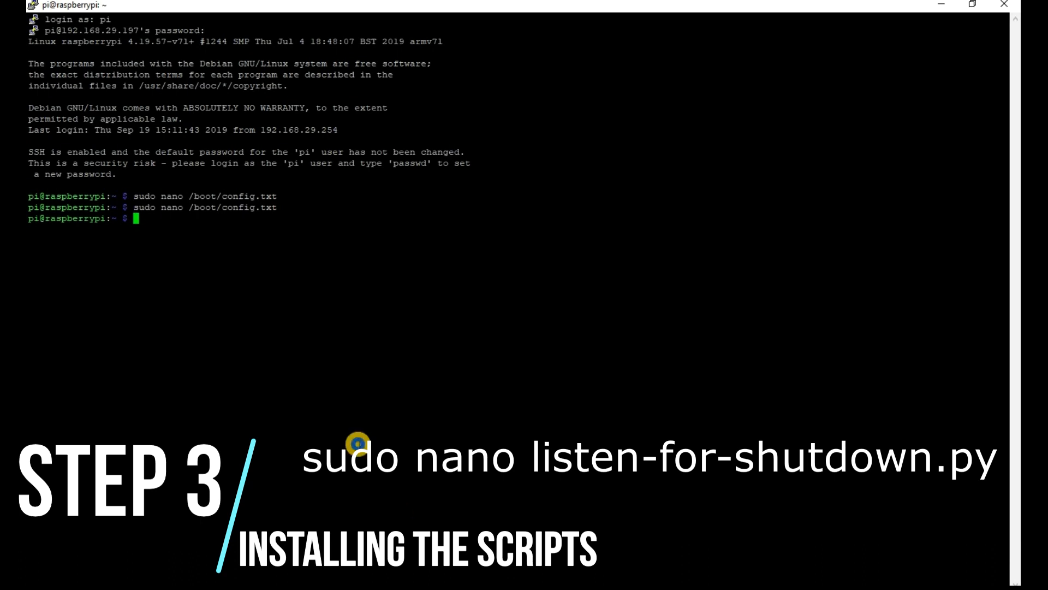
- Write the GPIO shutdown listener code into listen-for-shutdown.py with sudo nano and save it
text(sudo nano listen-for-shutdown.py)
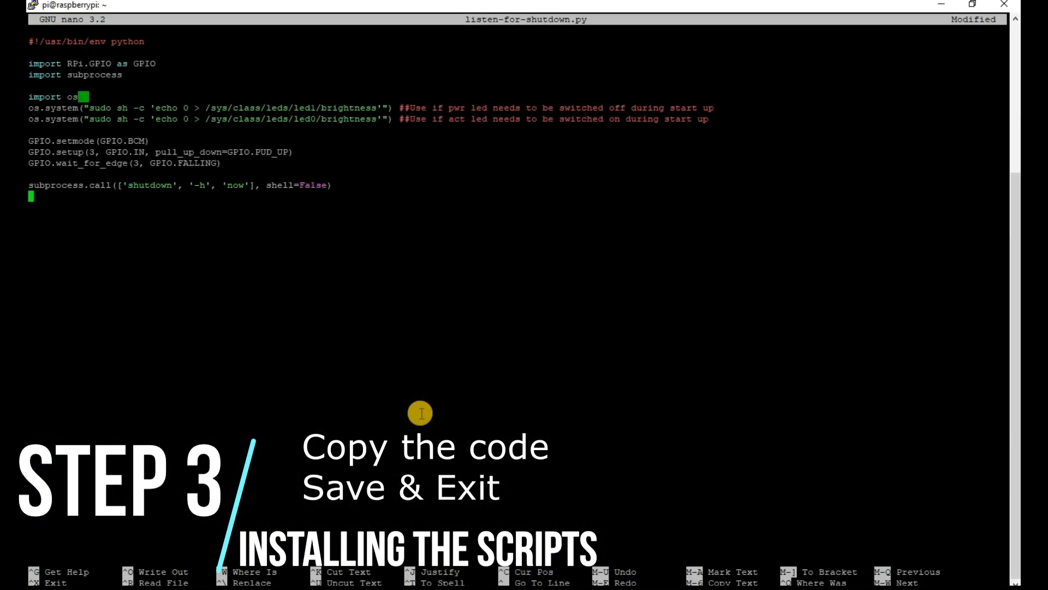
key(ctrl+x)
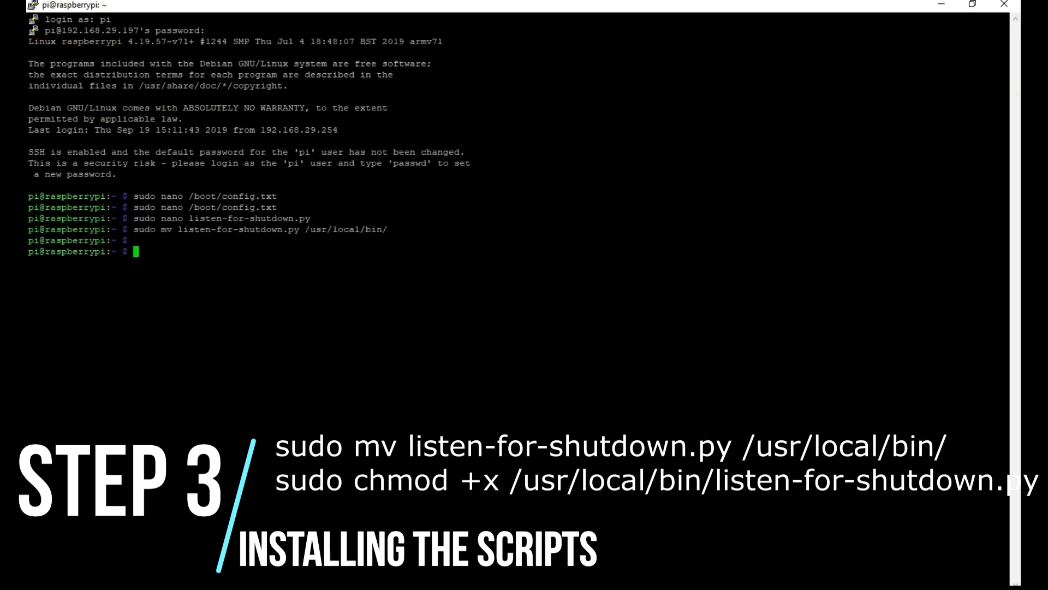
- Make /usr/local/bin/listen-for-shutdown.py executable and begin listen-for-shutdown.sh in nano
text(sudo chmod +x /usr/local/bin/listen-for-shutdown.py)
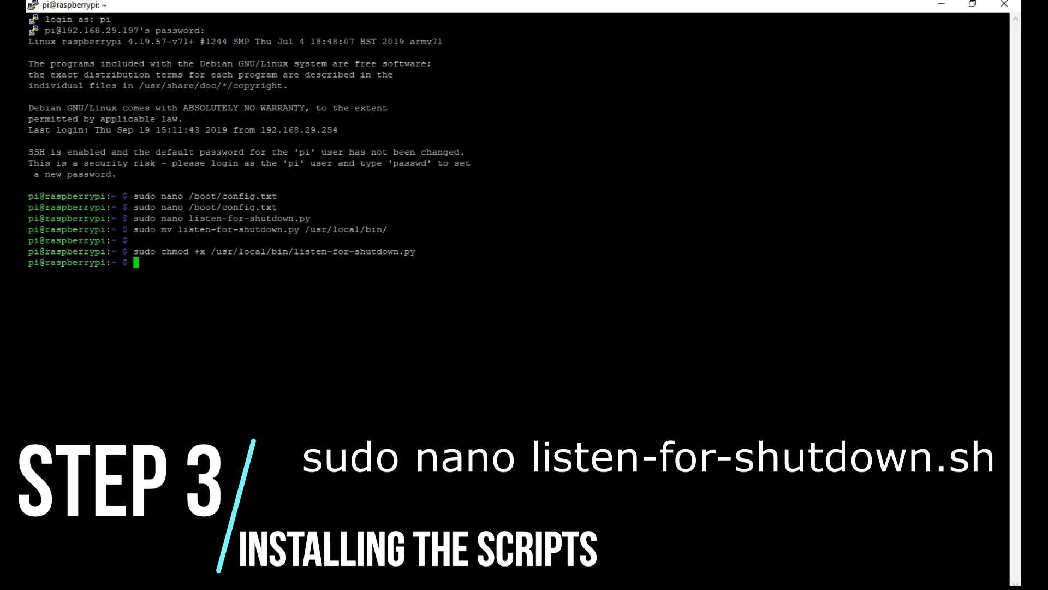
text(sudo nano listen-for-shutdown.sh)
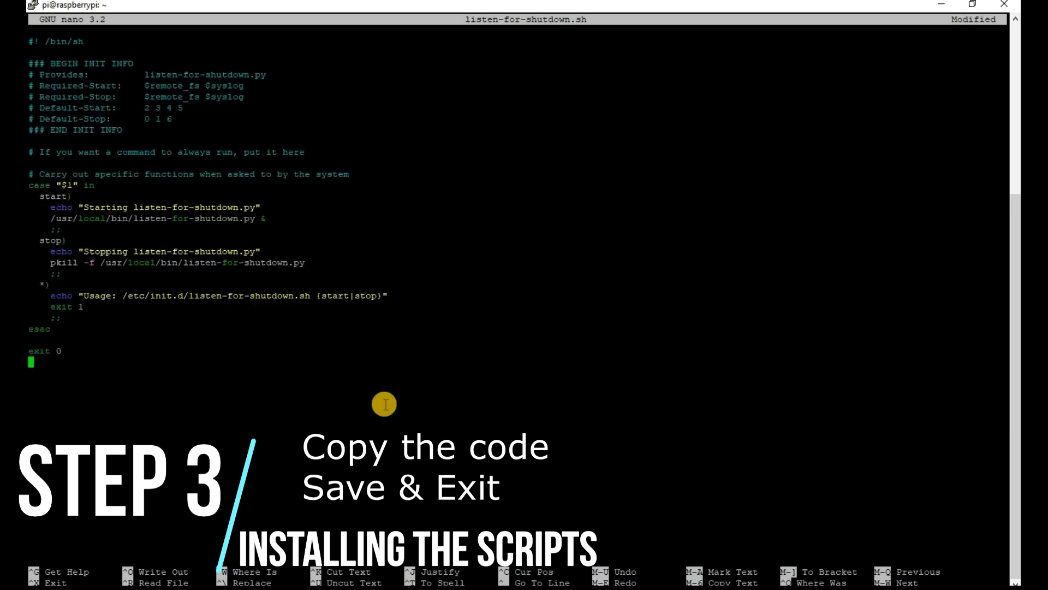
- Save the init.d start/stop script in listen-for-shutdown.sh and leave nano
key(ctrl+x)
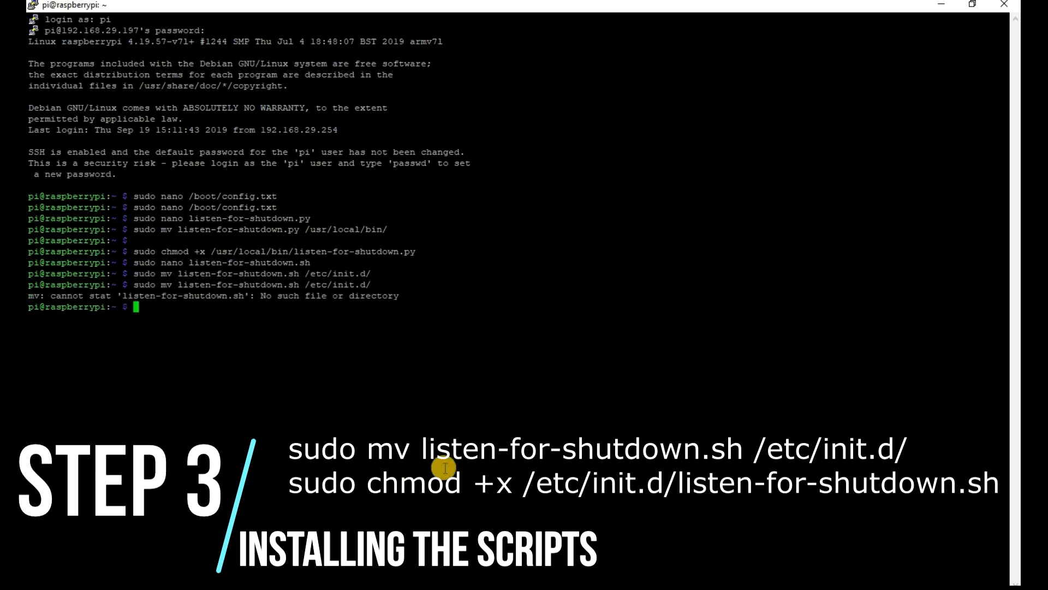
- Make /etc/init.d/listen-for-shutdown.sh executable, register it with update-rc.d defaults, and start it
text(sudo chmod +x /etc/init.d/listen-for-shutdown.sh)
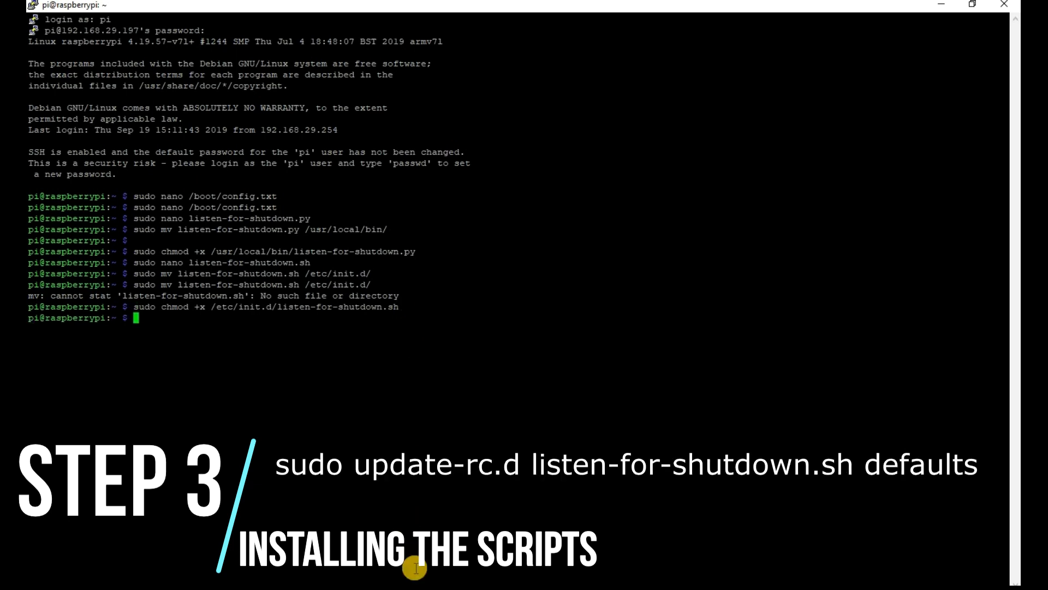
text(sudo update-rc.d listen-for-shutdown.sh defaults)
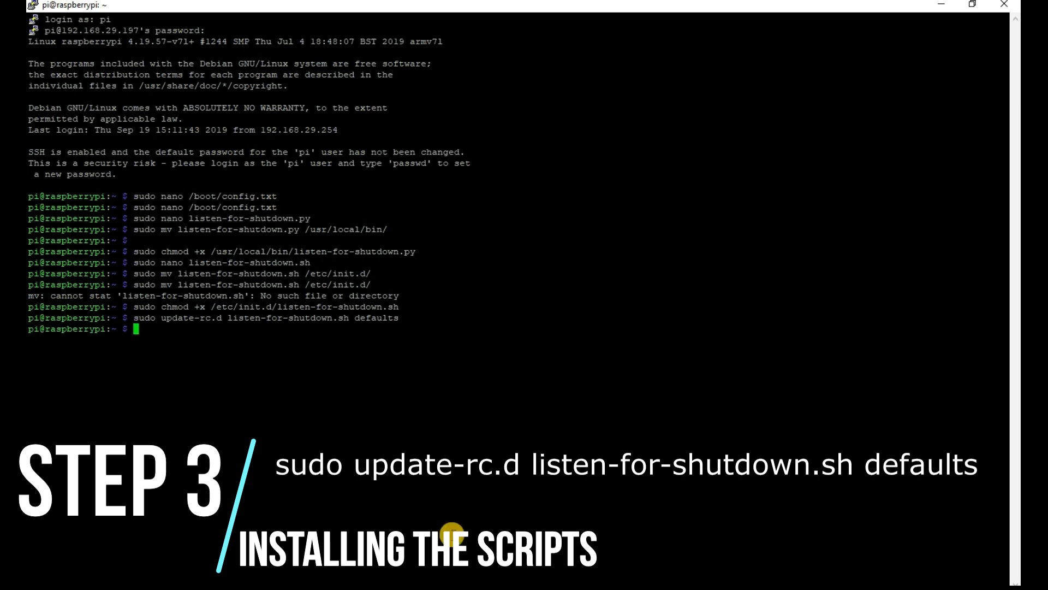
text(sudo /etc/init.d/listen-for-shutdown.sh start)
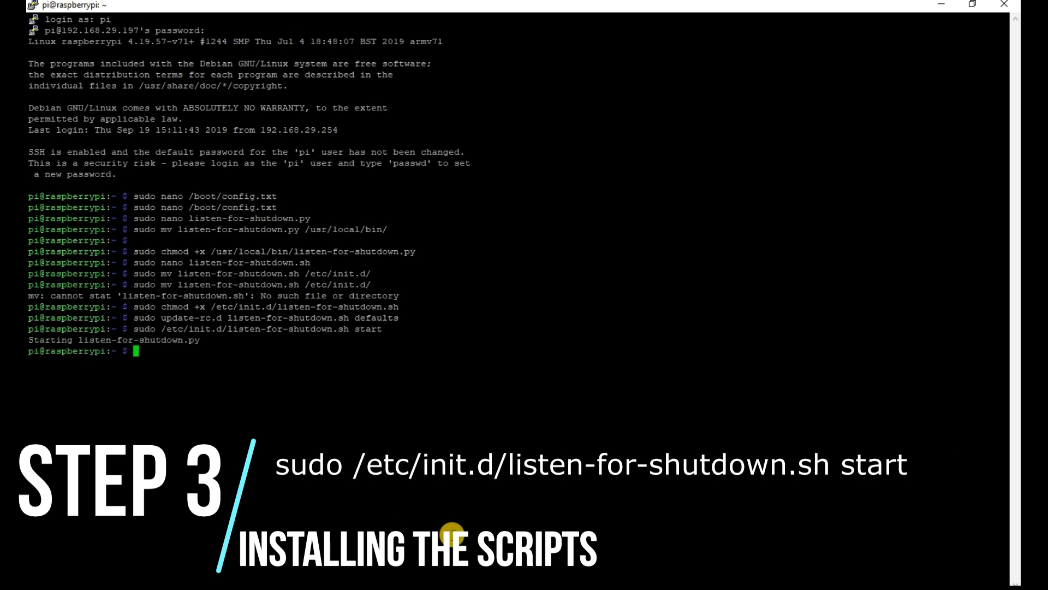